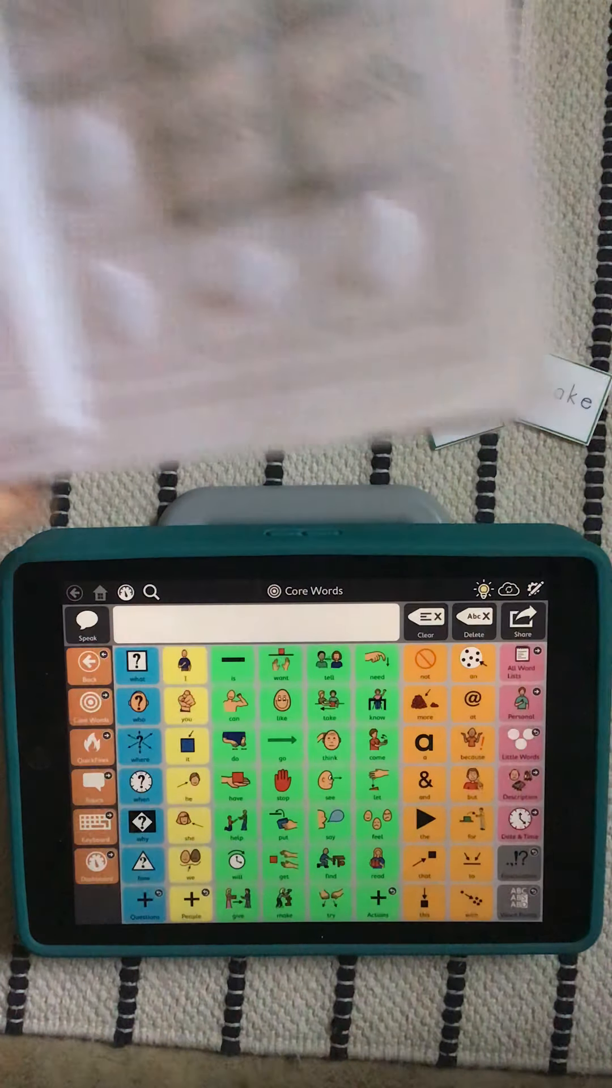
# Step: Add make to the message three times, then clear it
pyautogui.click(141, 745)
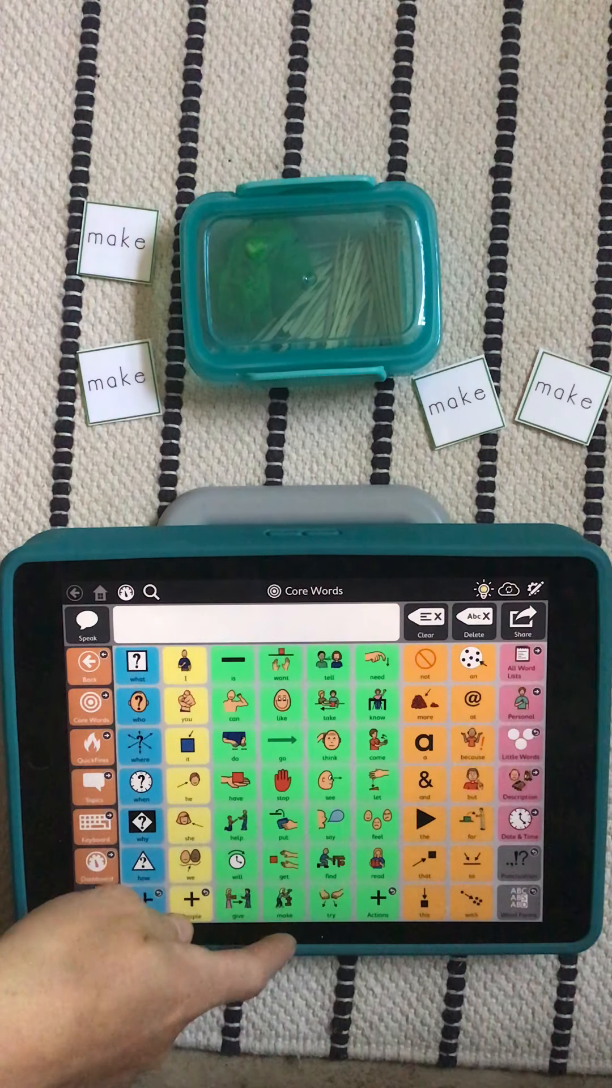
pyautogui.click(282, 899)
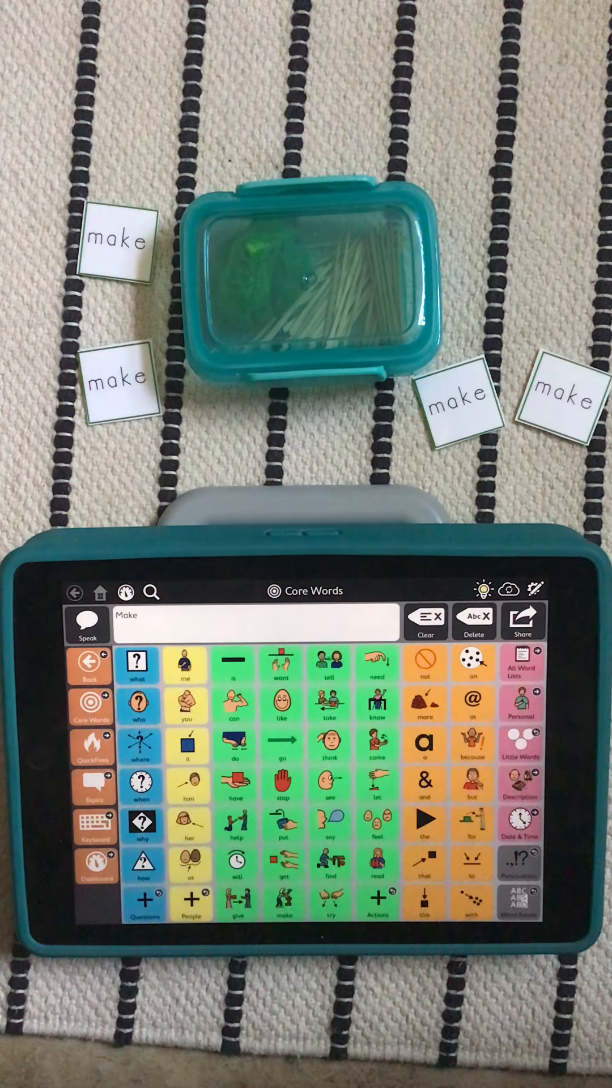
pyautogui.moveTo(104, 472)
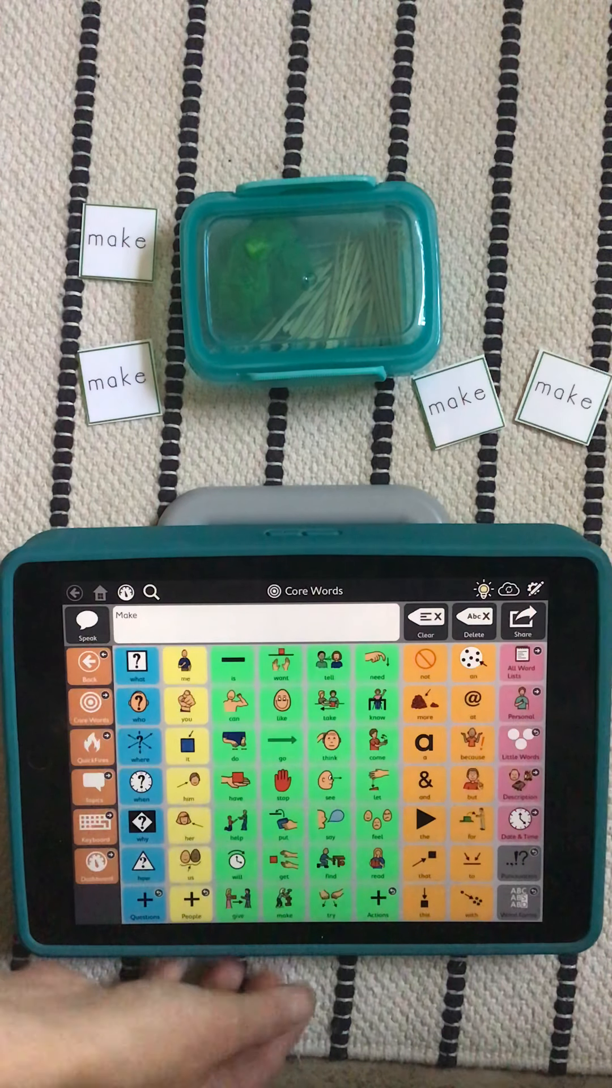
pyautogui.click(281, 906)
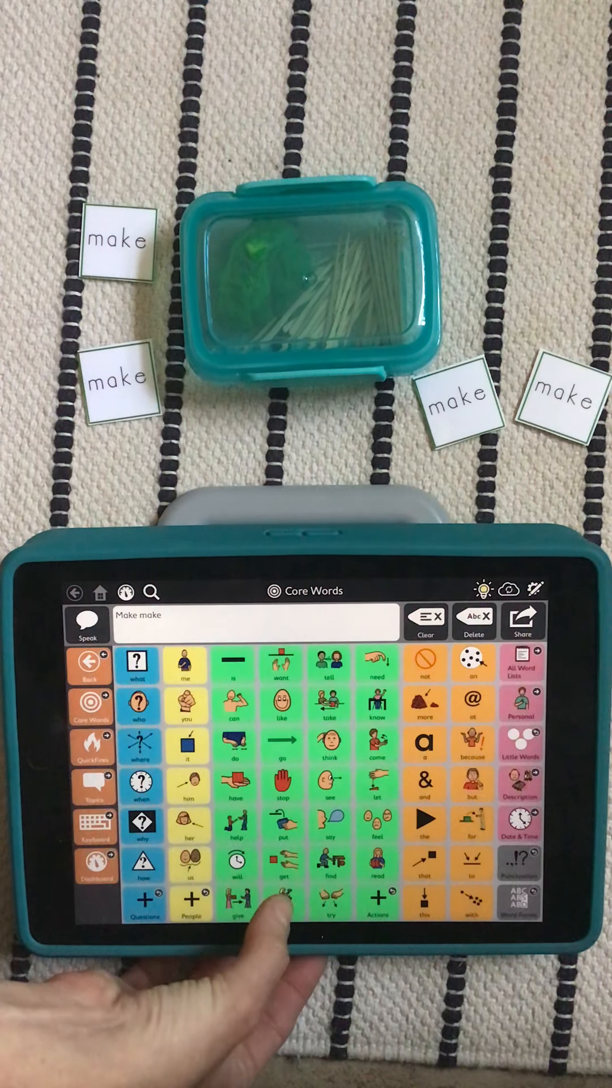
pyautogui.click(282, 902)
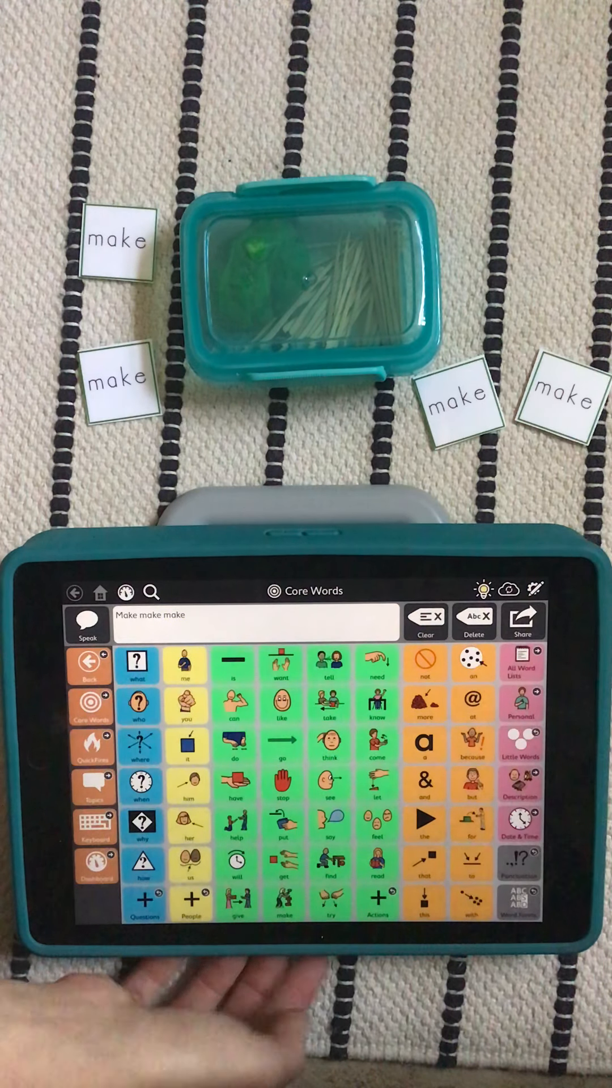
pyautogui.click(426, 621)
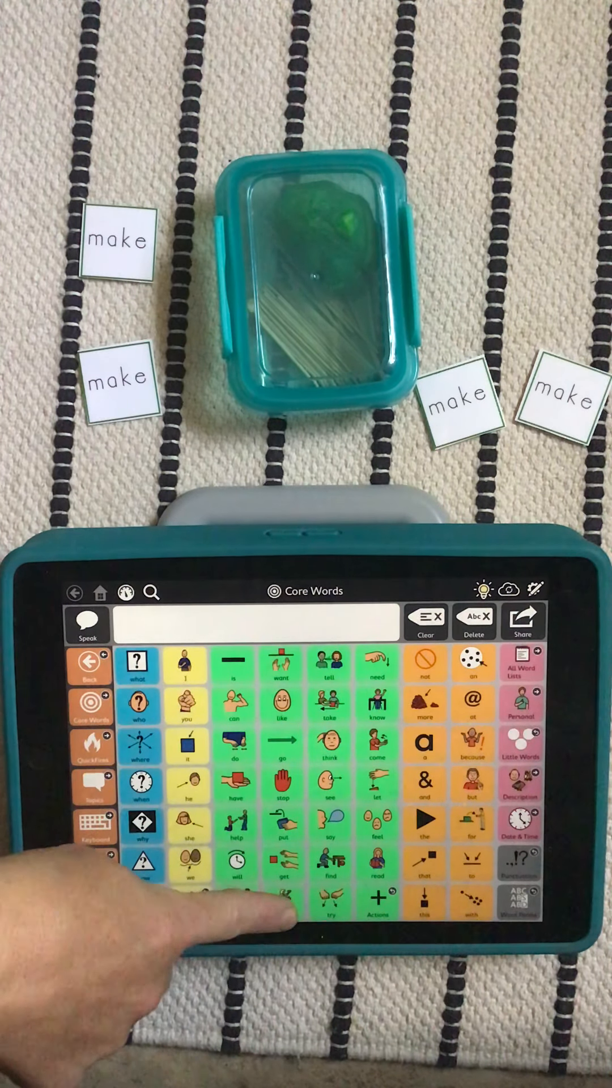
# Step: Add make several more times, clearing the message to start over
pyautogui.click(281, 902)
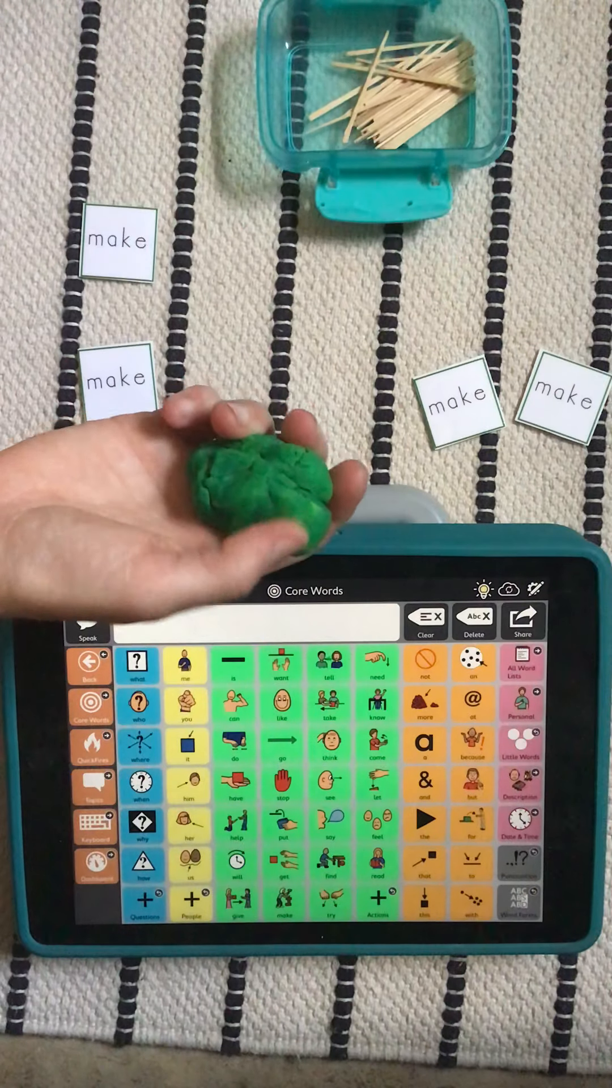
pyautogui.click(282, 905)
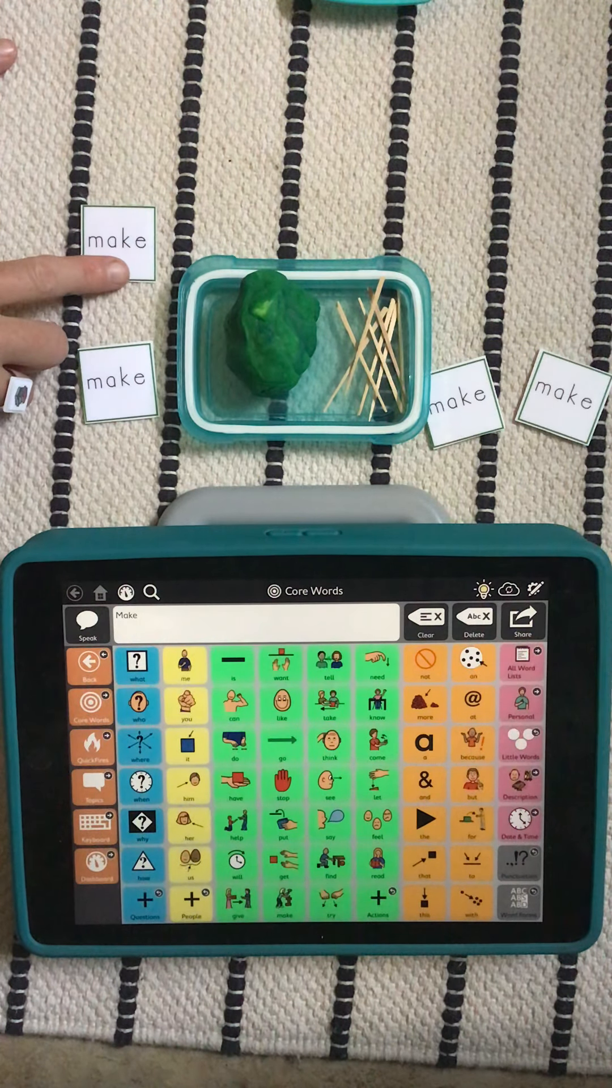
pyautogui.click(282, 903)
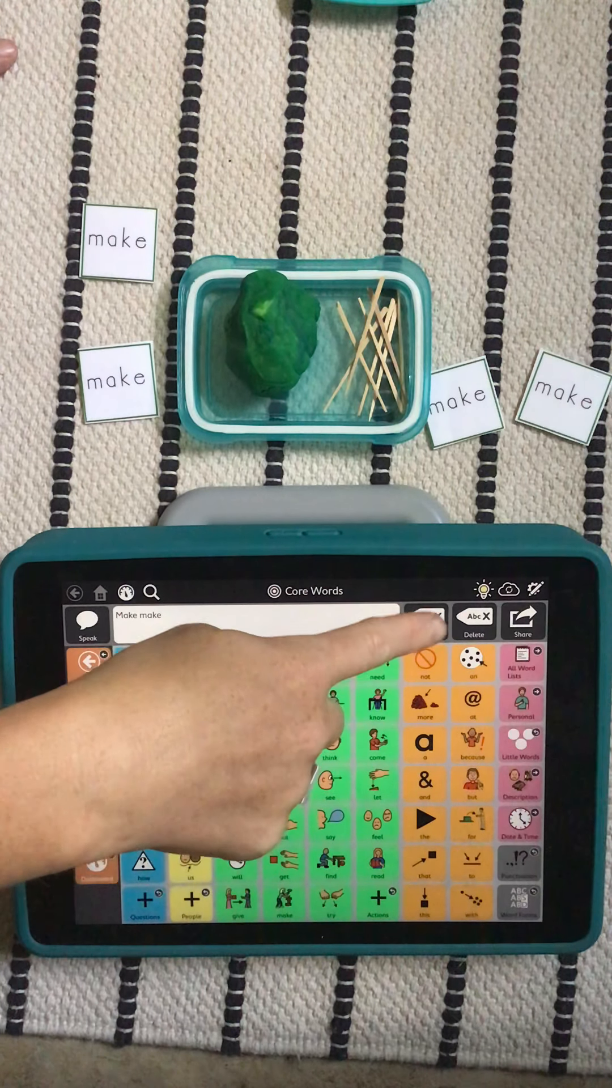
pyautogui.click(426, 621)
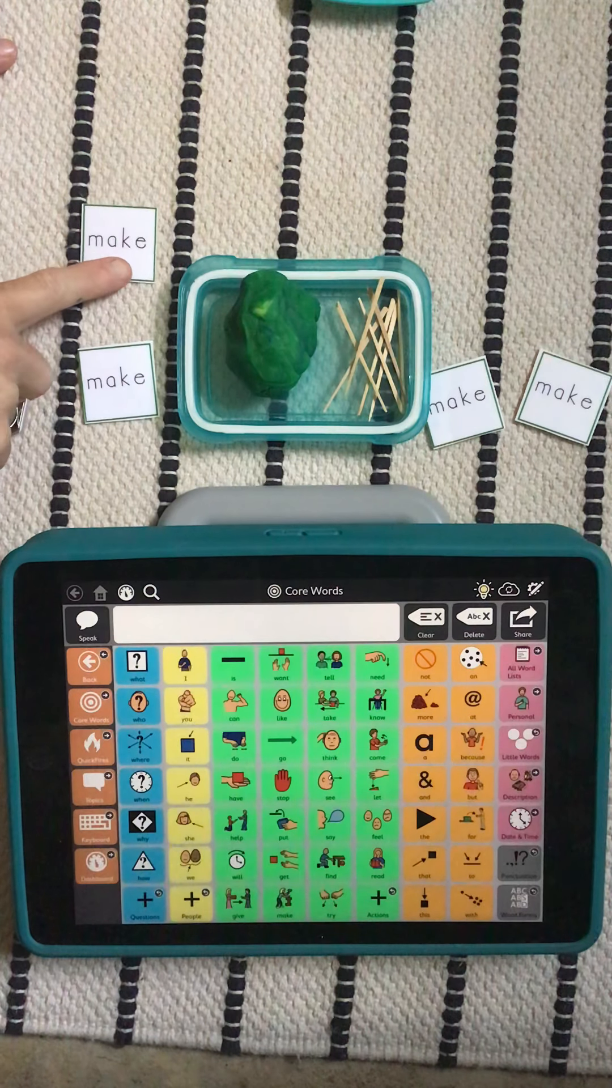
pyautogui.click(281, 904)
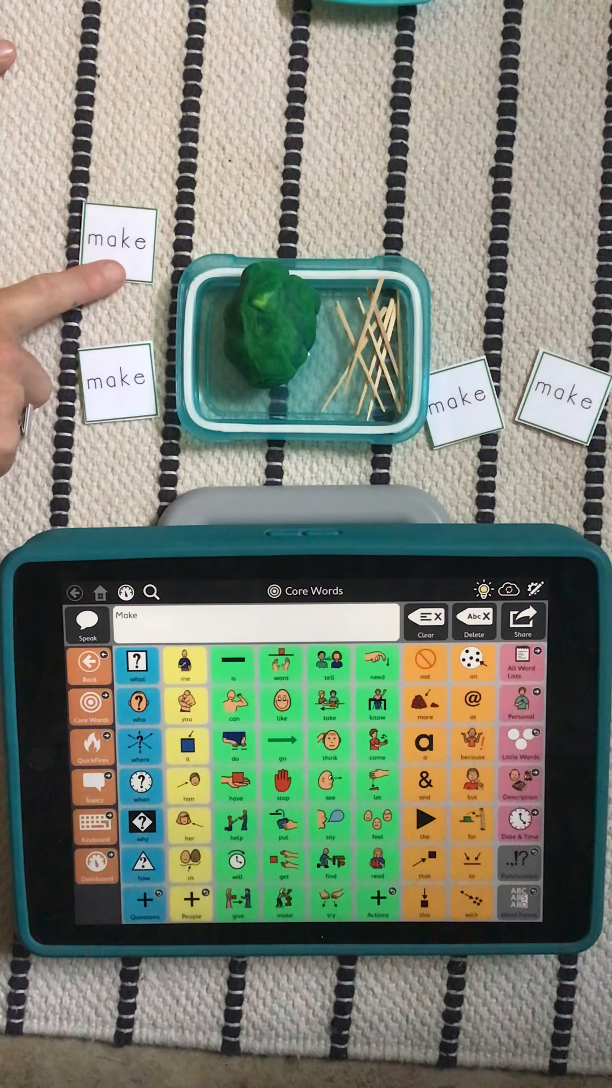
pyautogui.click(281, 902)
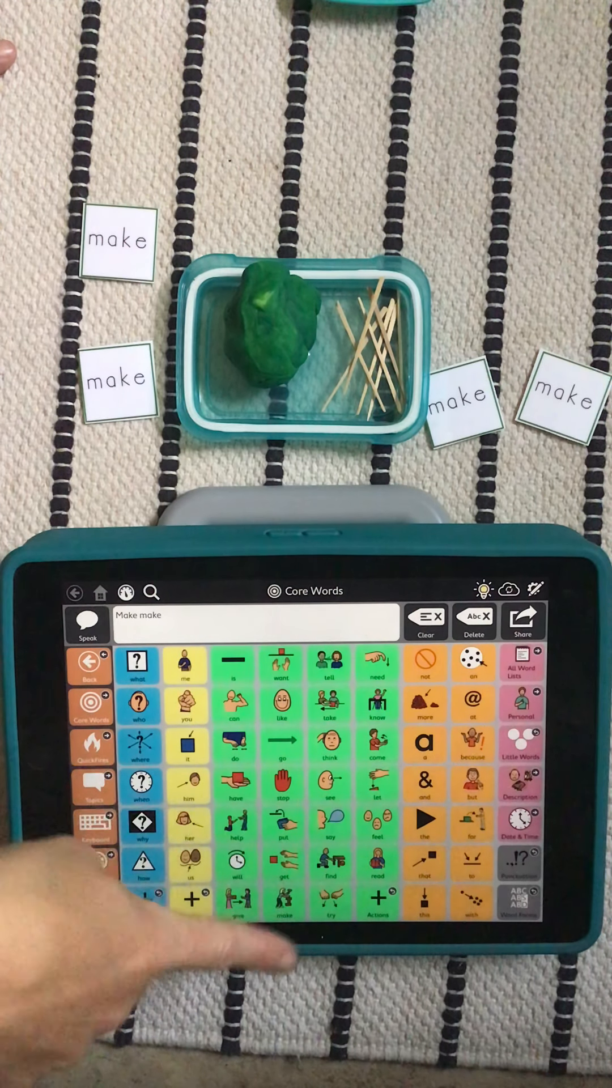
pyautogui.click(281, 912)
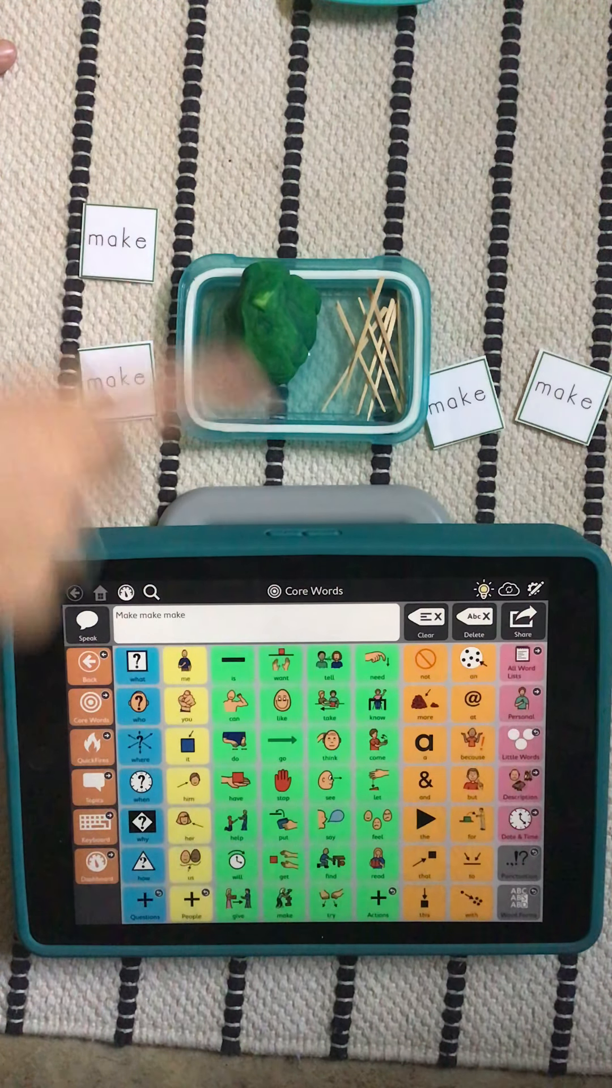
pyautogui.click(281, 902)
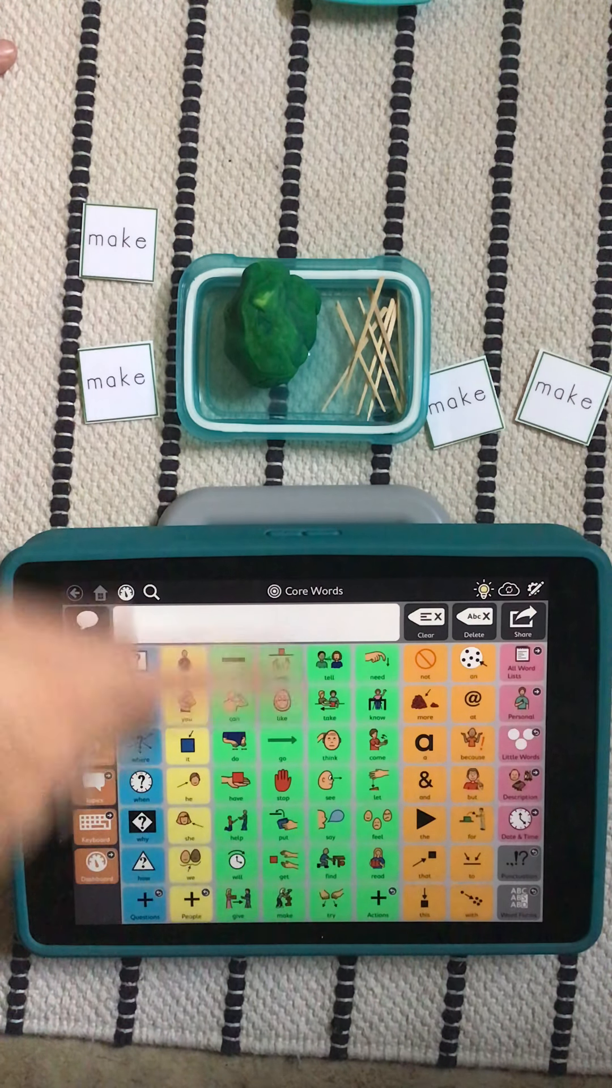
# Step: Add make three times so the bar reads 'Make make make'
pyautogui.click(281, 906)
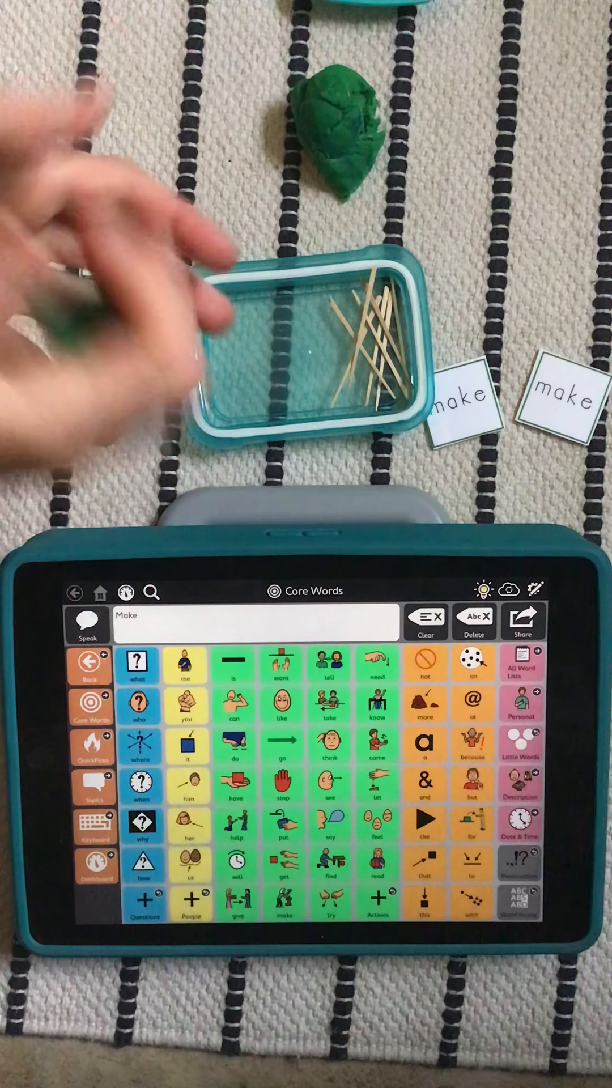
pyautogui.click(282, 917)
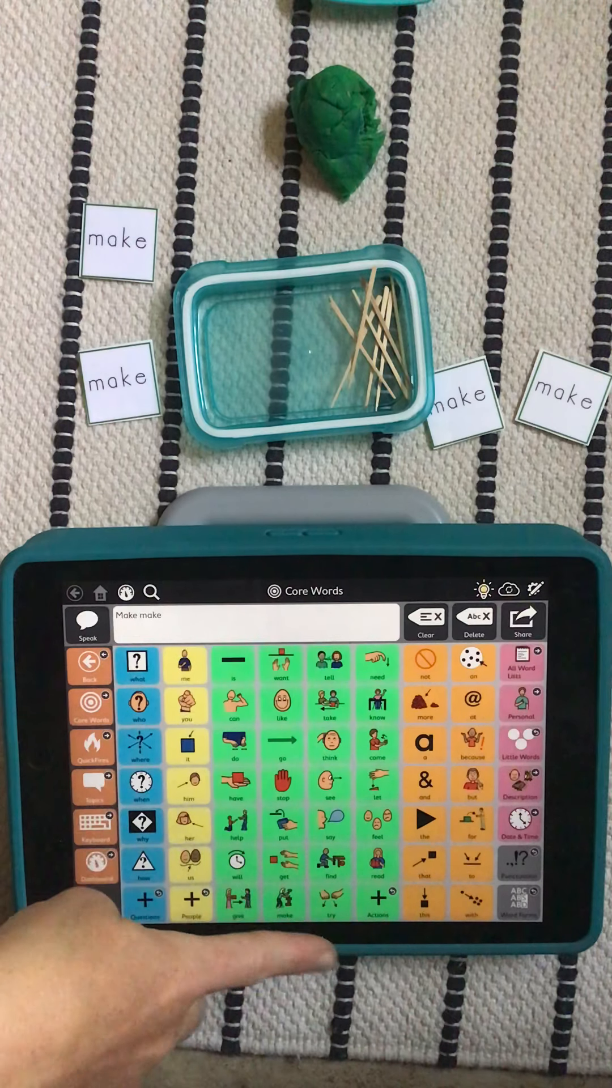
pyautogui.click(282, 902)
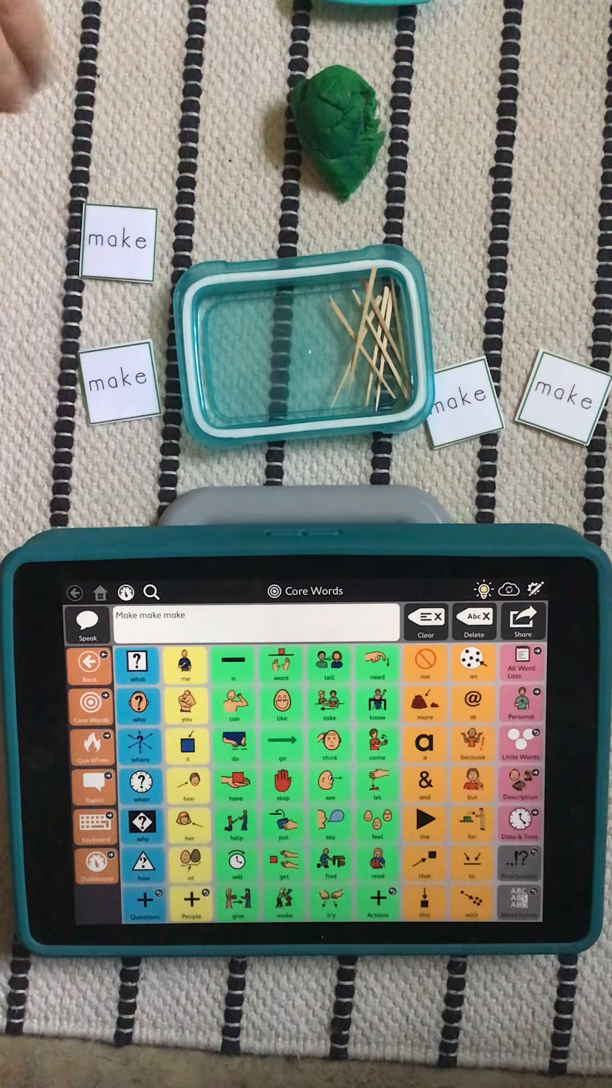
# Step: Clear the message and add make six times in a row
pyautogui.click(426, 621)
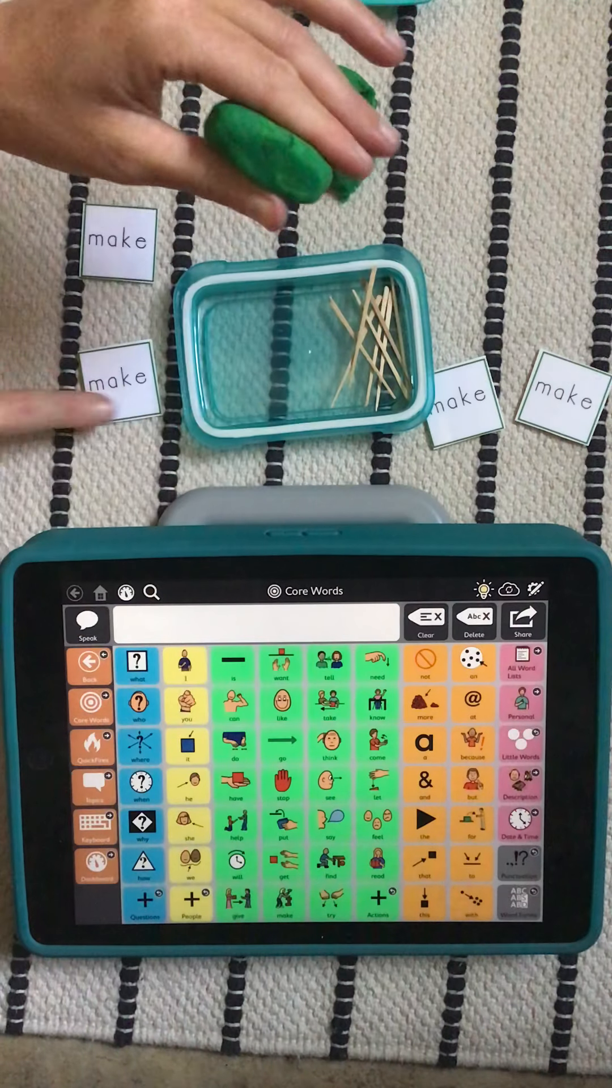
pyautogui.click(281, 906)
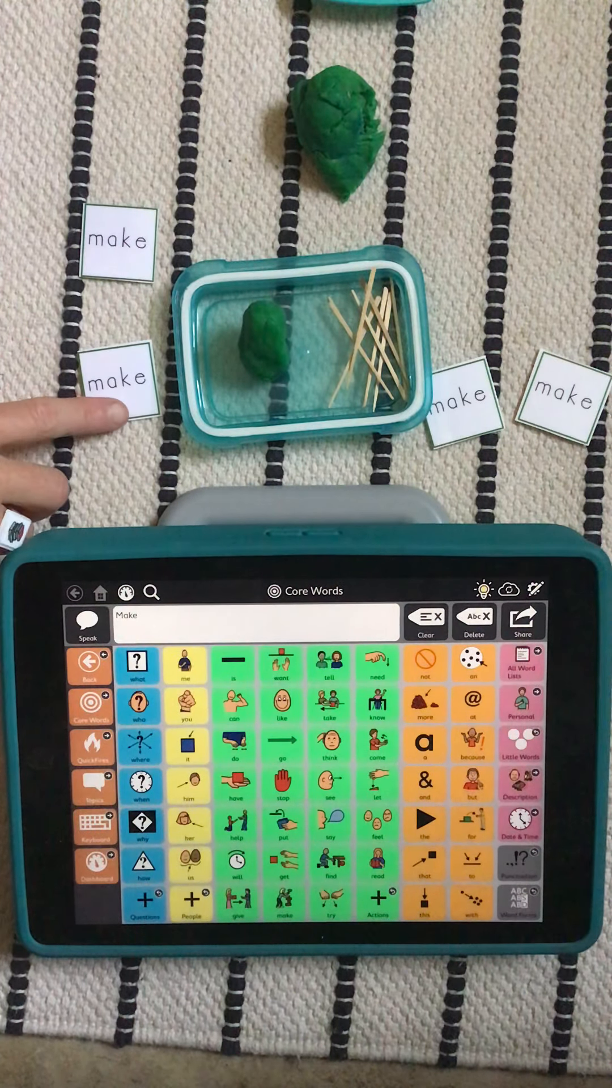
pyautogui.click(283, 902)
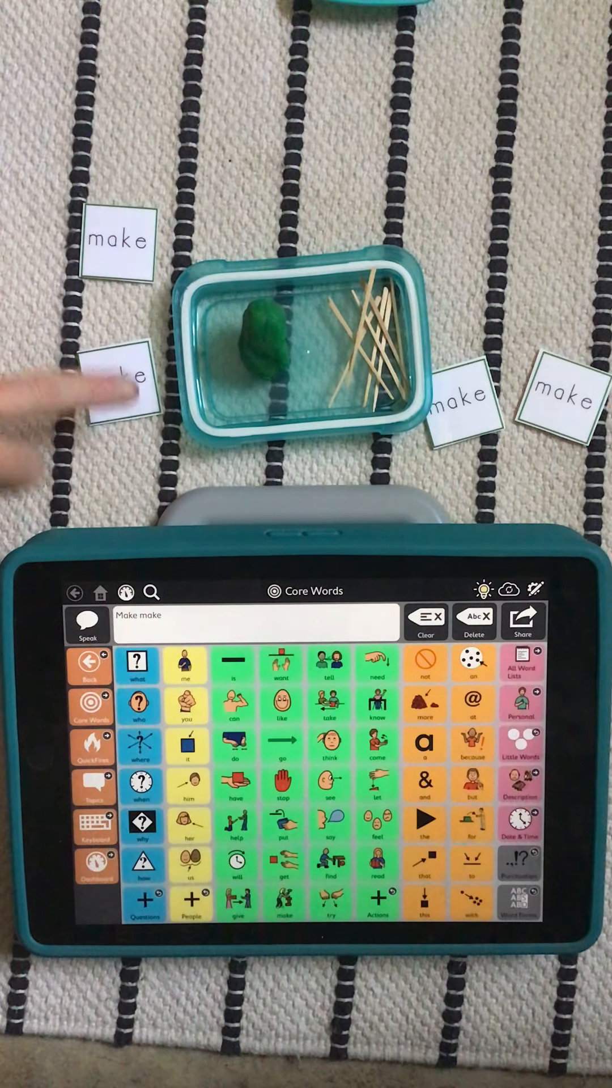
pyautogui.click(283, 901)
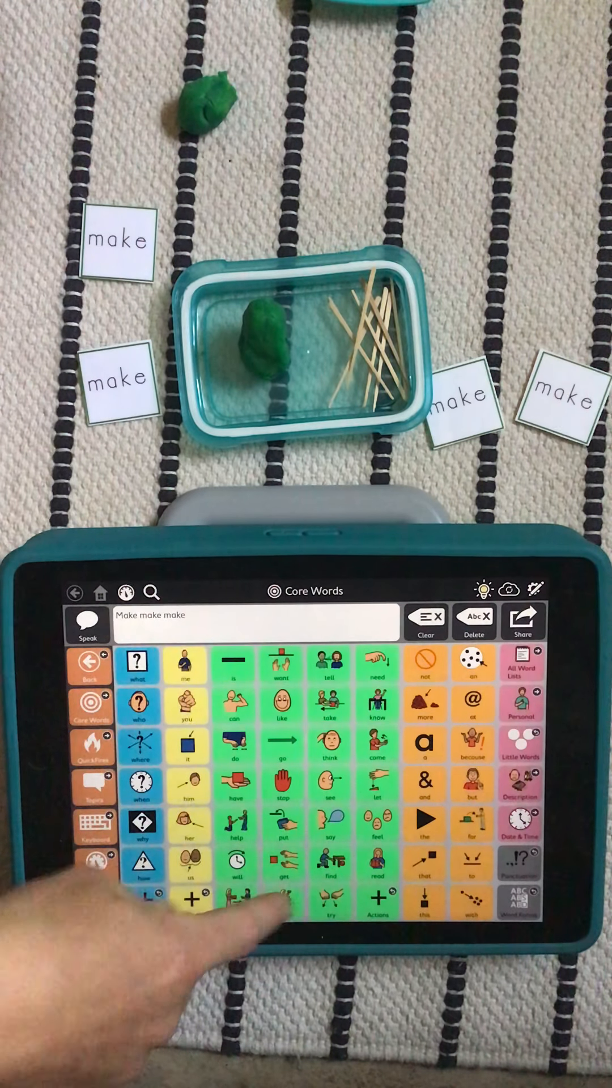
pyautogui.click(283, 902)
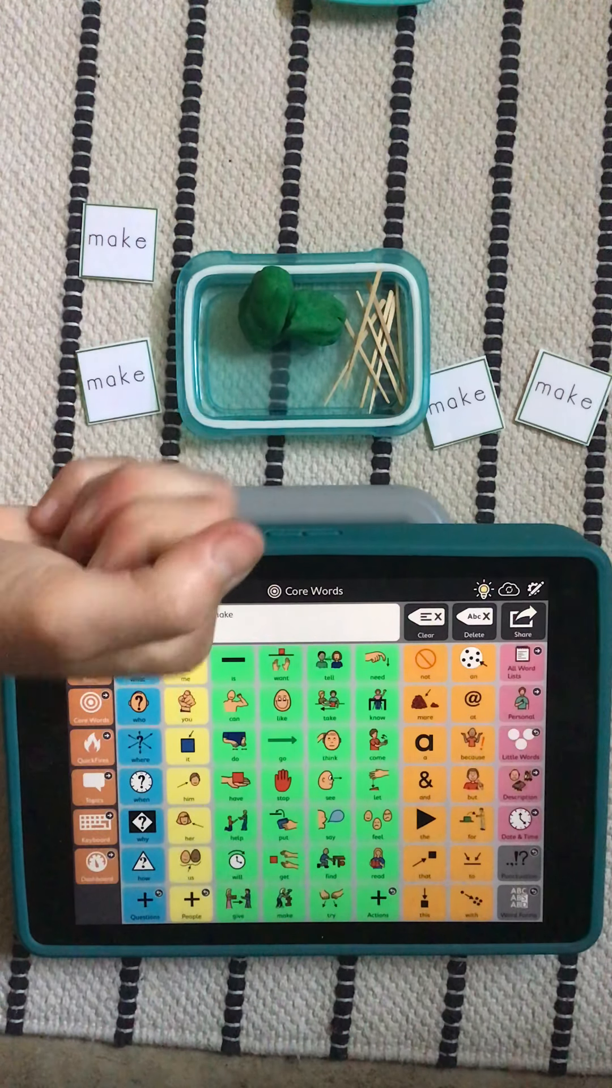
pyautogui.click(281, 902)
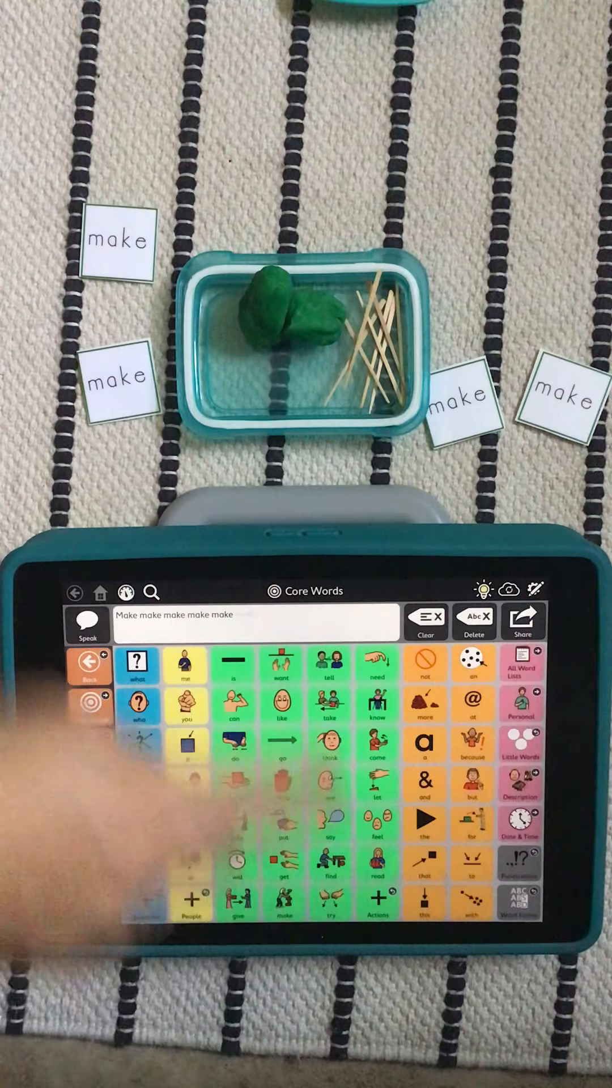
pyautogui.click(282, 902)
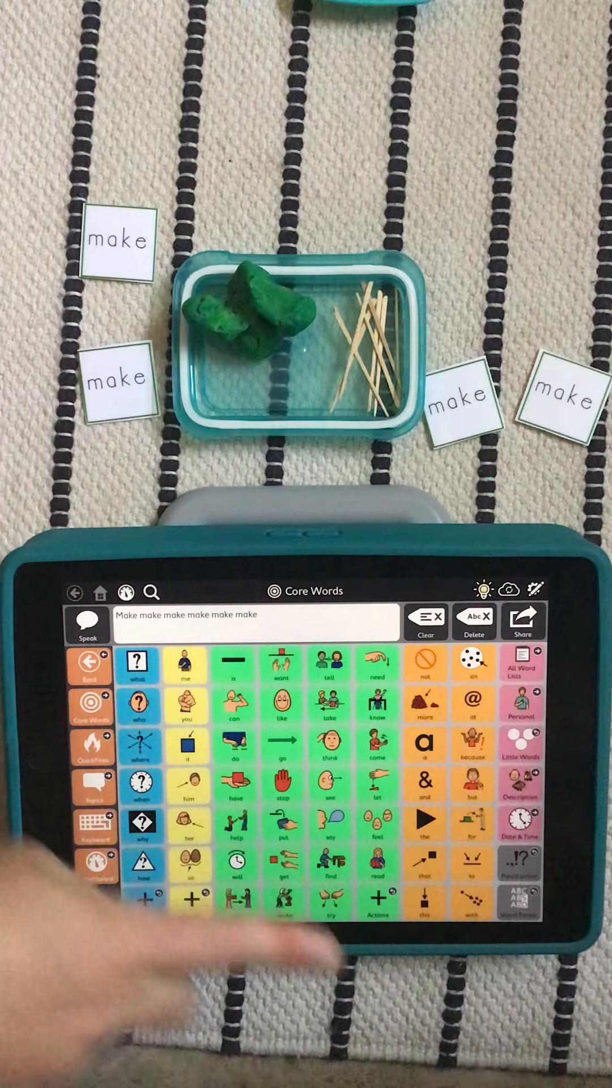
# Step: Add three more makes, growing the message to about nine or ten repetitions
pyautogui.click(283, 902)
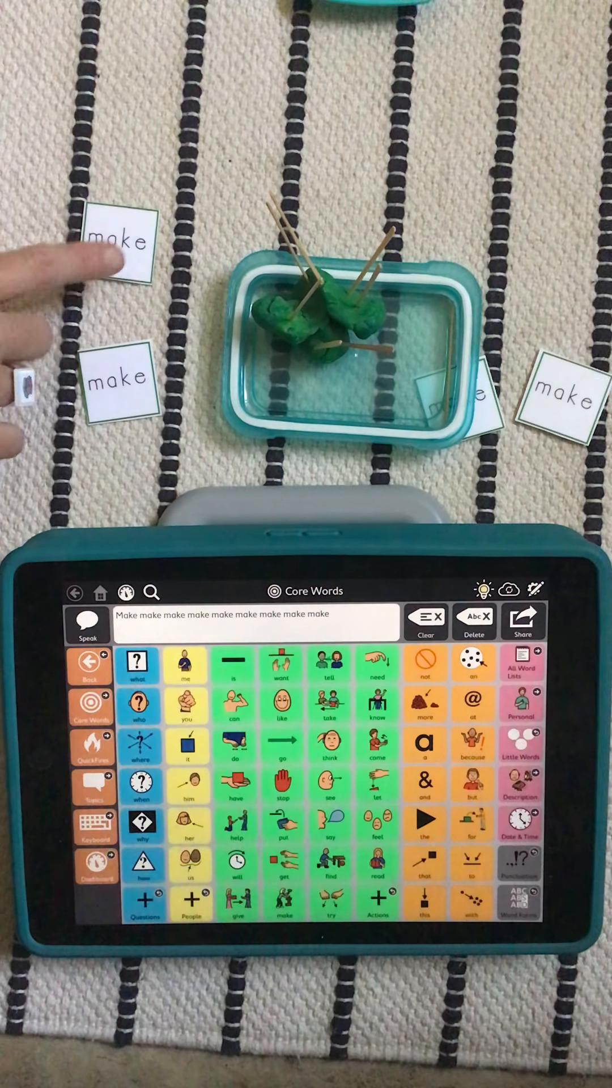
pyautogui.click(282, 900)
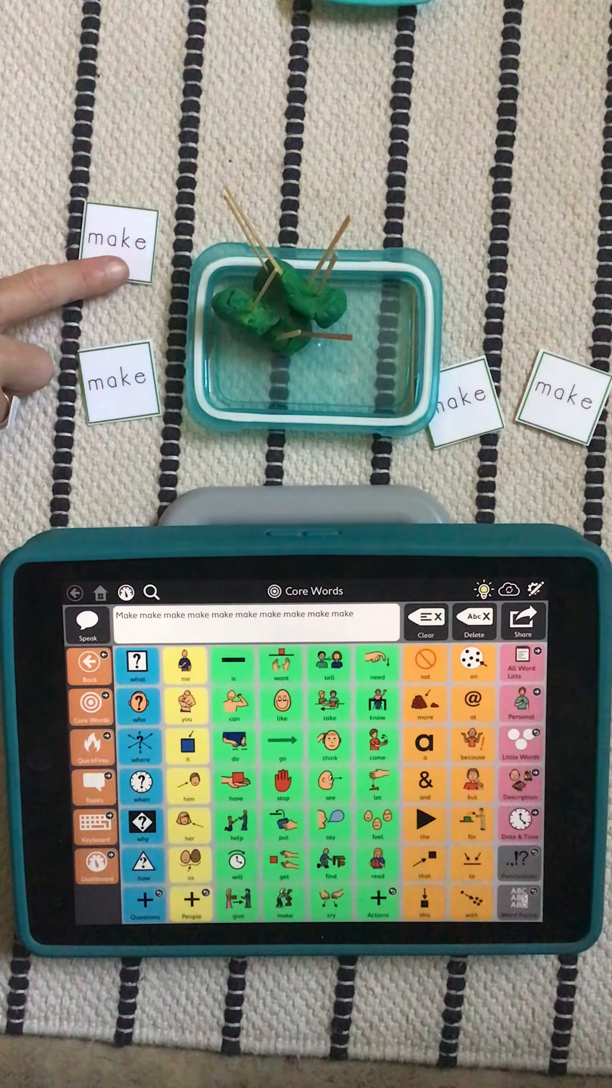
pyautogui.click(281, 919)
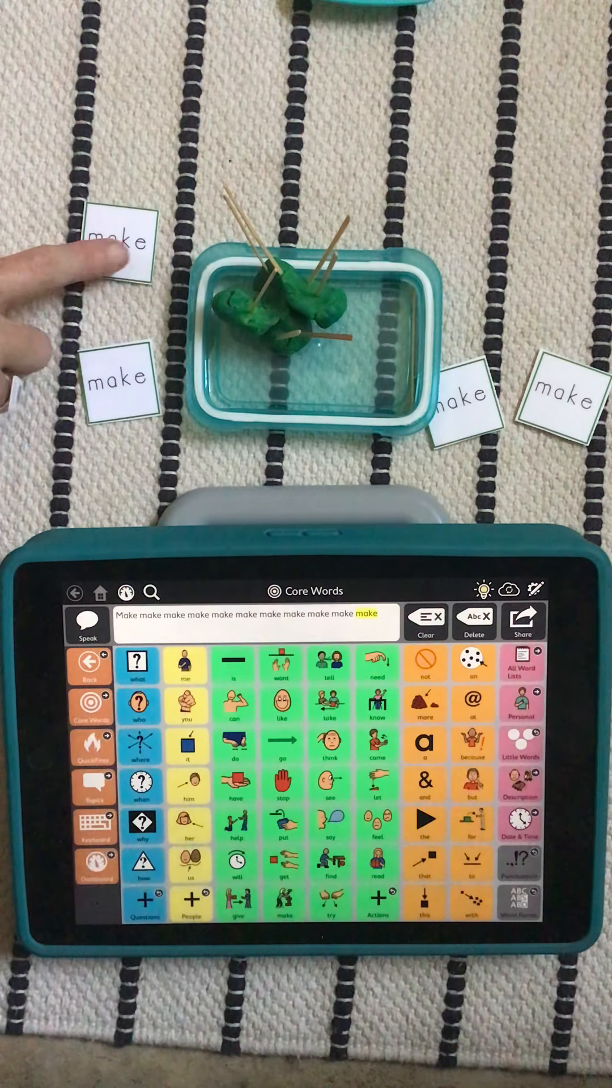